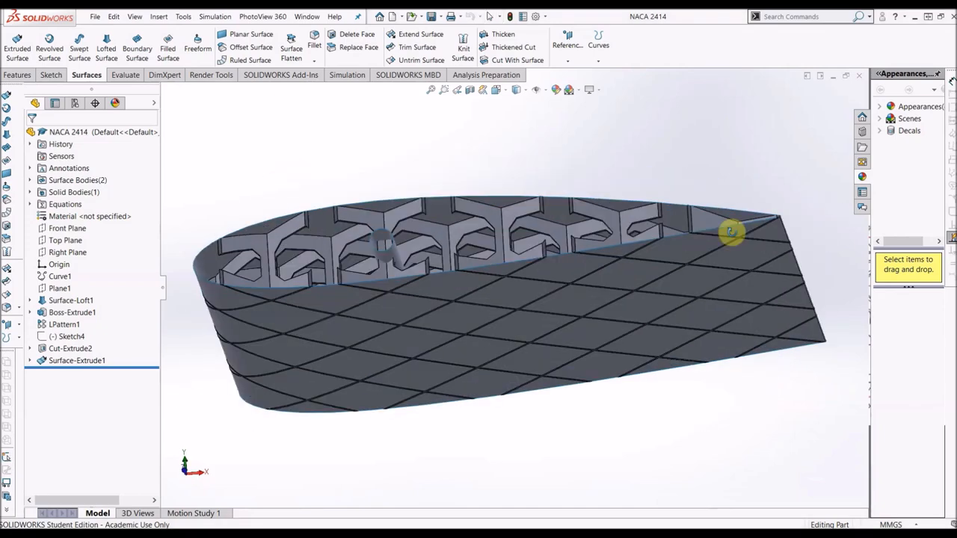
# - Create Plane2 parallel to the Top Plane, passing through a wing vertex
pyautogui.moveTo(733, 232); pyautogui.dragTo(546, 370)
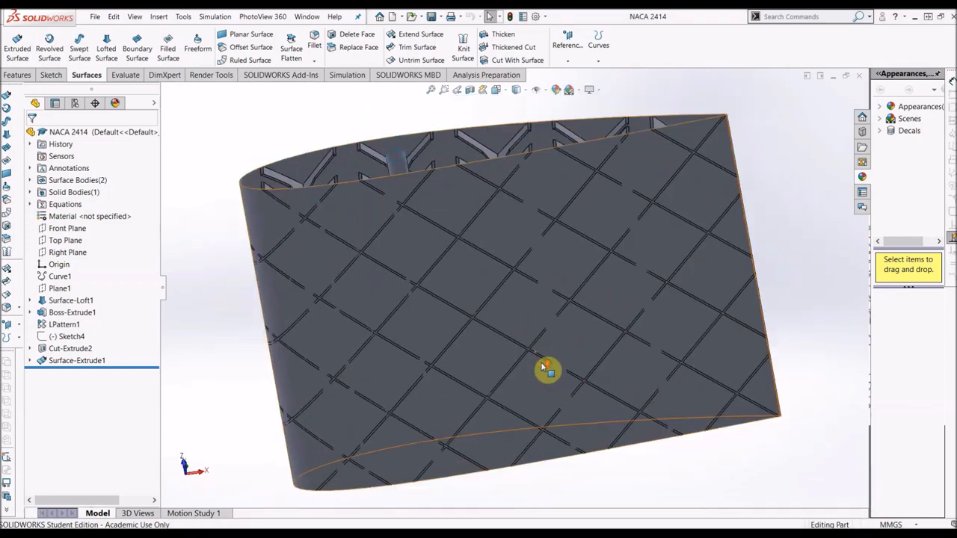
pyautogui.moveTo(546, 370); pyautogui.dragTo(643, 400)
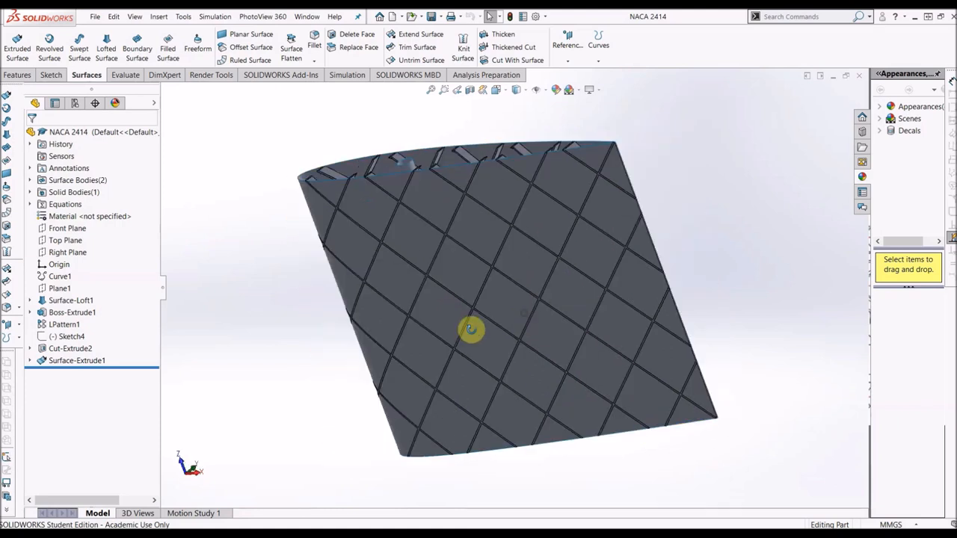
pyautogui.click(459, 89)
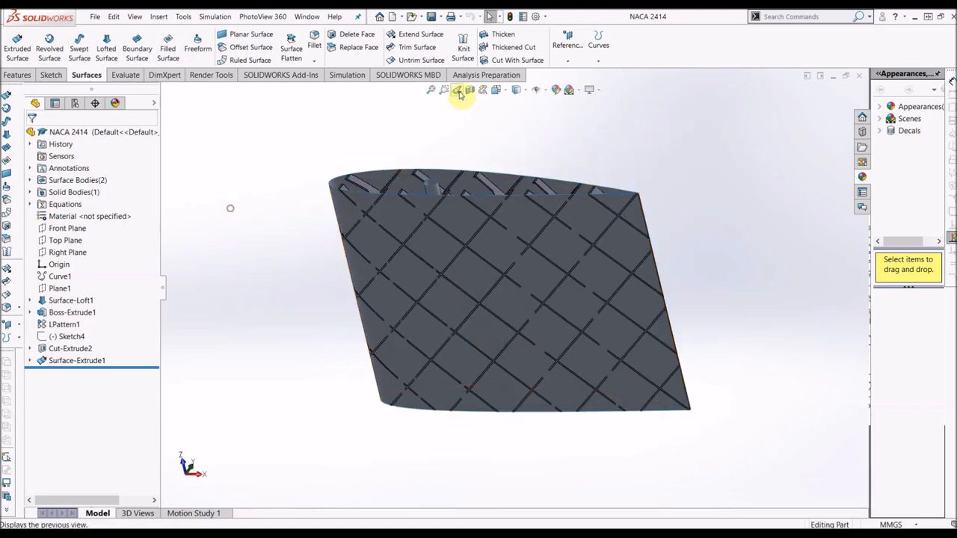
pyautogui.click(458, 90)
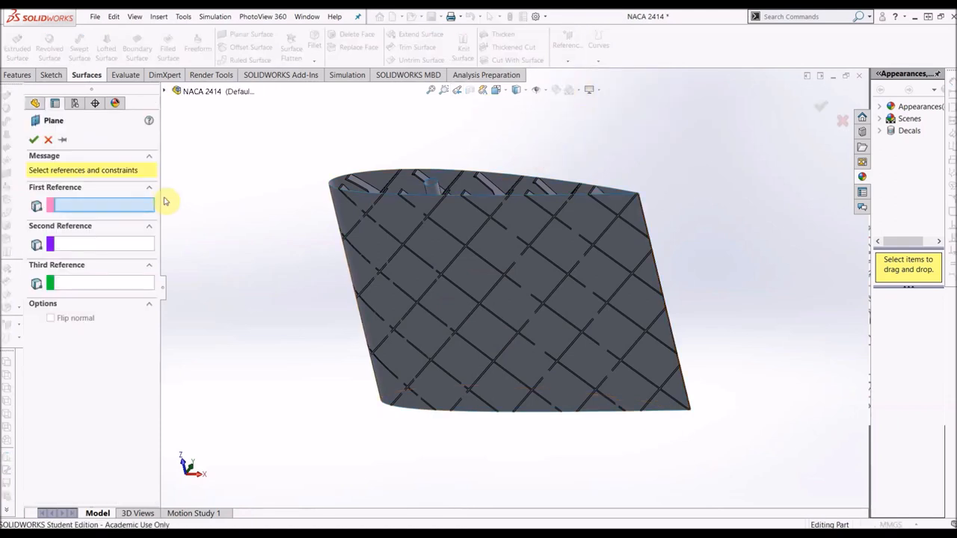
pyautogui.click(163, 92)
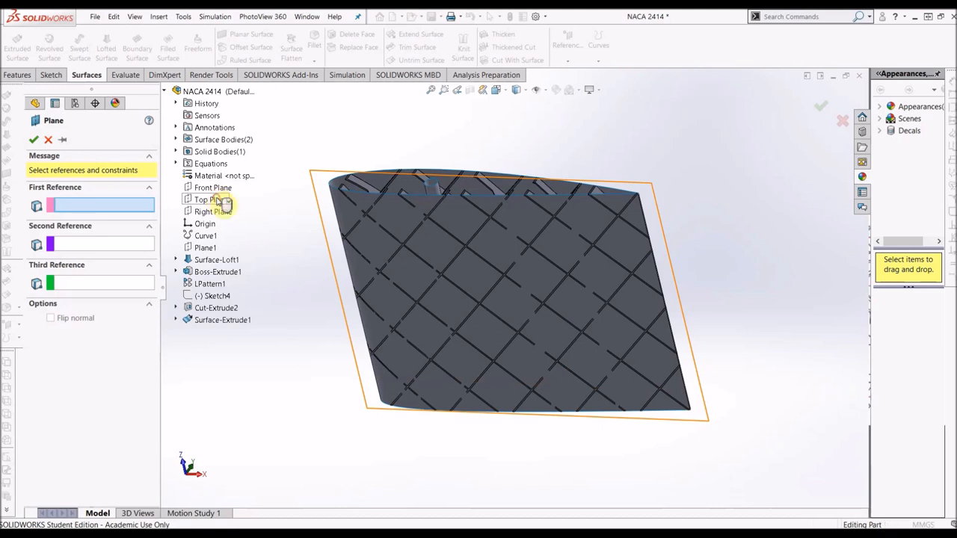
pyautogui.click(211, 199)
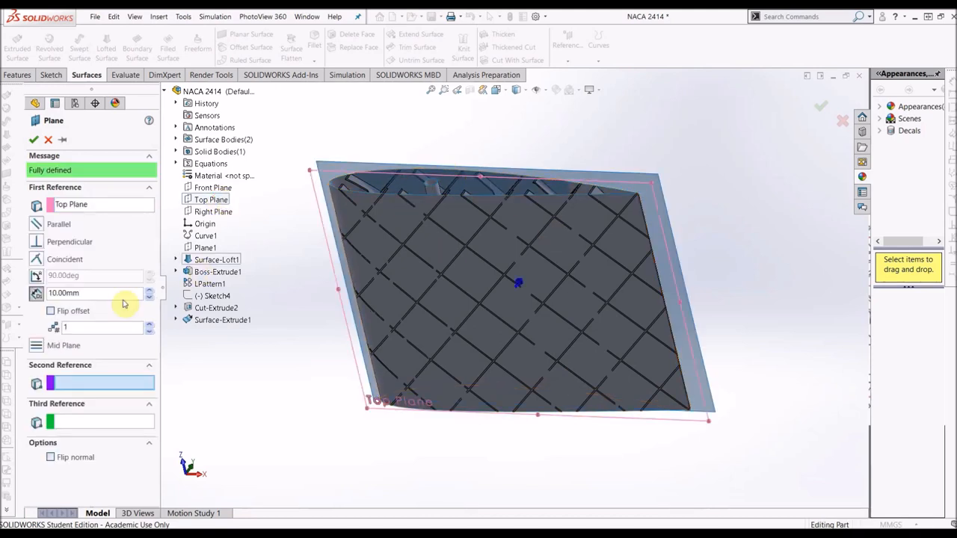
pyautogui.moveTo(442, 292)
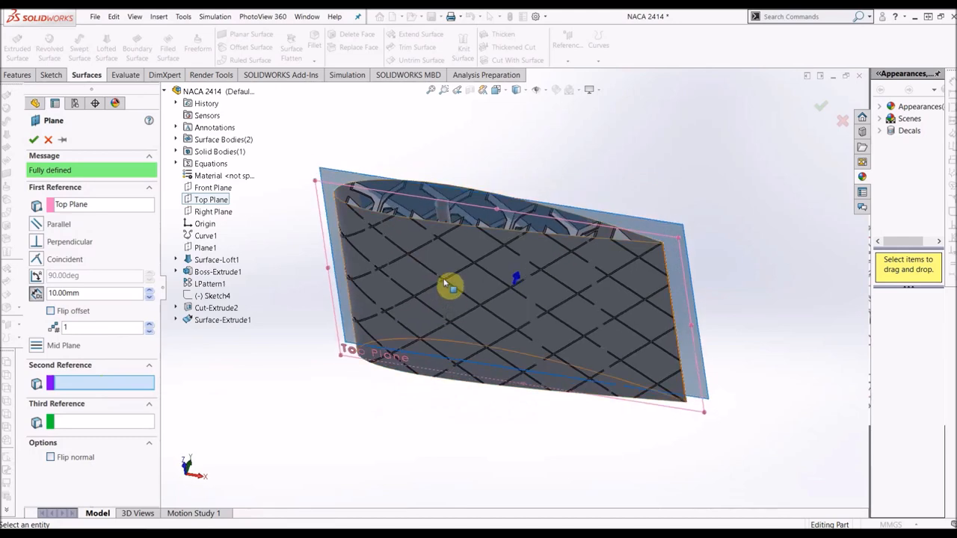
pyautogui.click(505, 305)
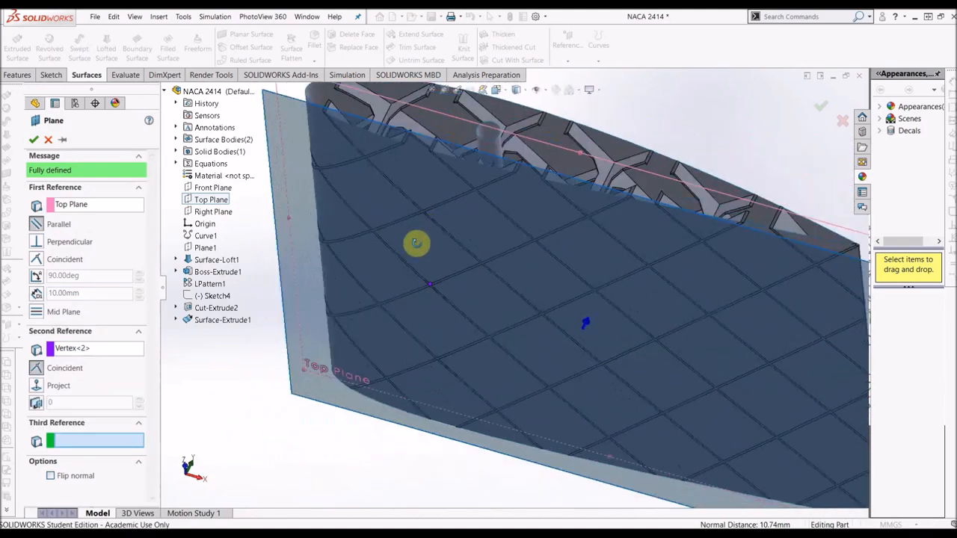
pyautogui.click(33, 140)
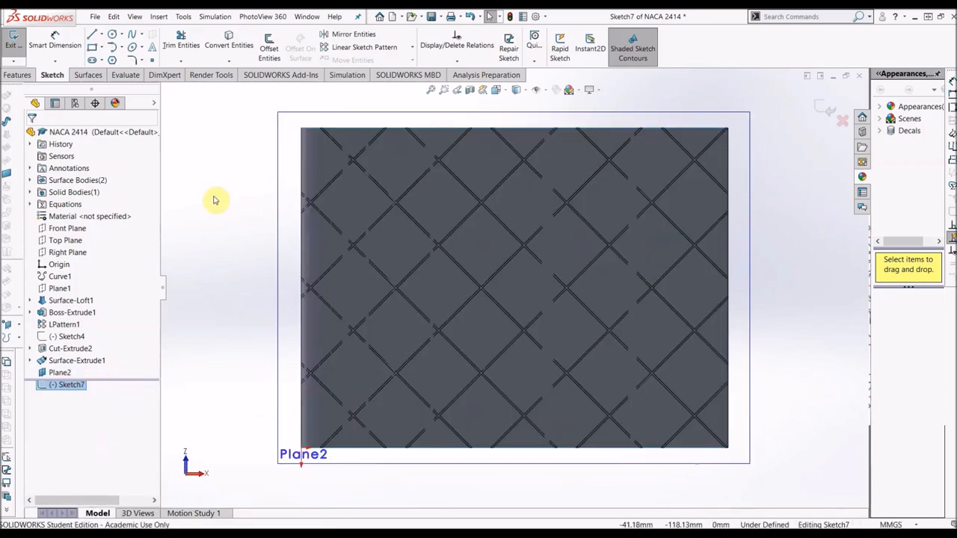
# - Draw a corner rectangle for the servo beside the wing on Plane2
pyautogui.click(92, 38)
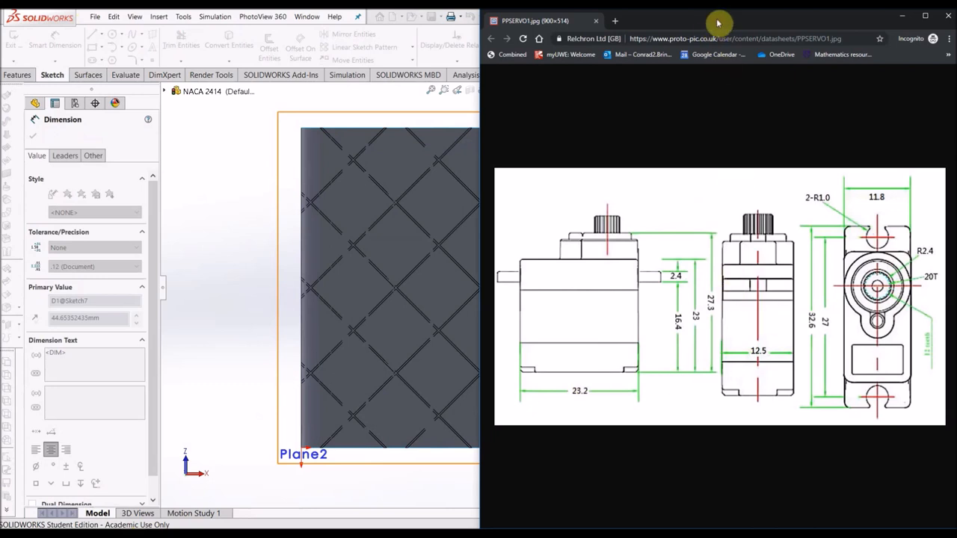
pyautogui.moveTo(497, 281)
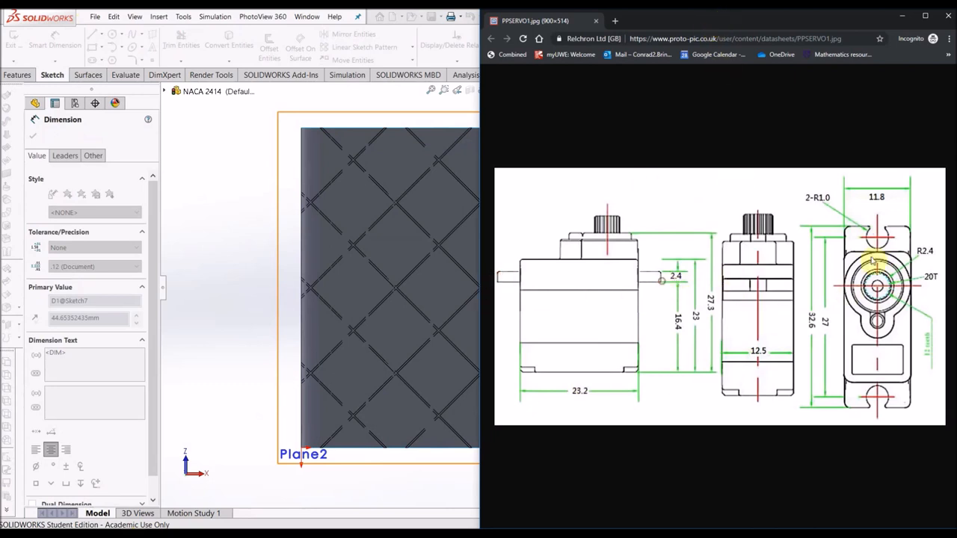
pyautogui.moveTo(811, 325)
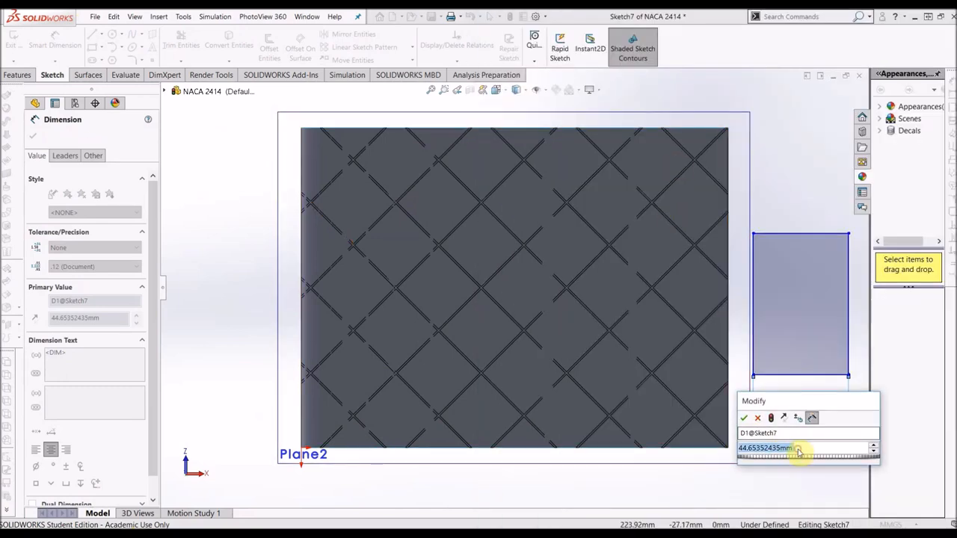
# - Dimension the servo rectangle 32.60 mm wide by 40 mm tall
pyautogui.click(744, 418)
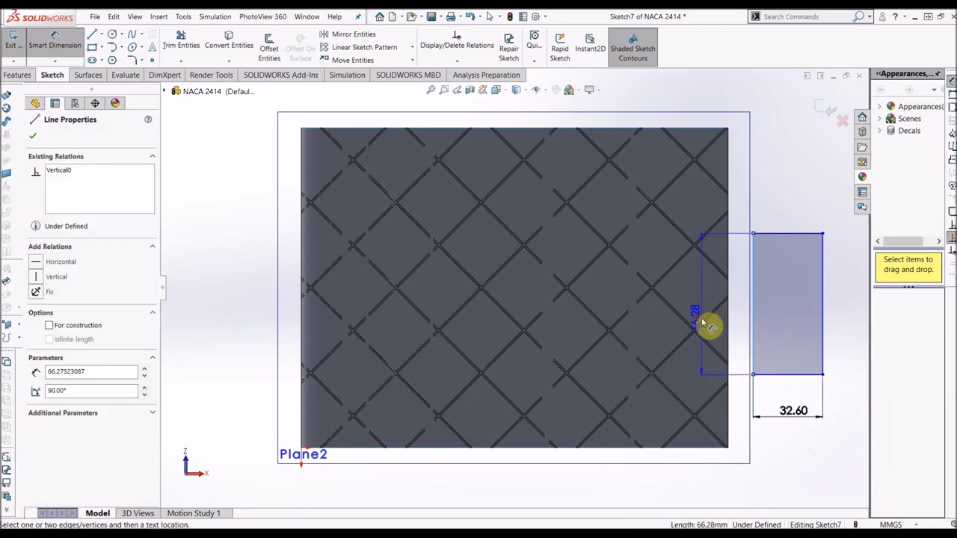
pyautogui.click(702, 337)
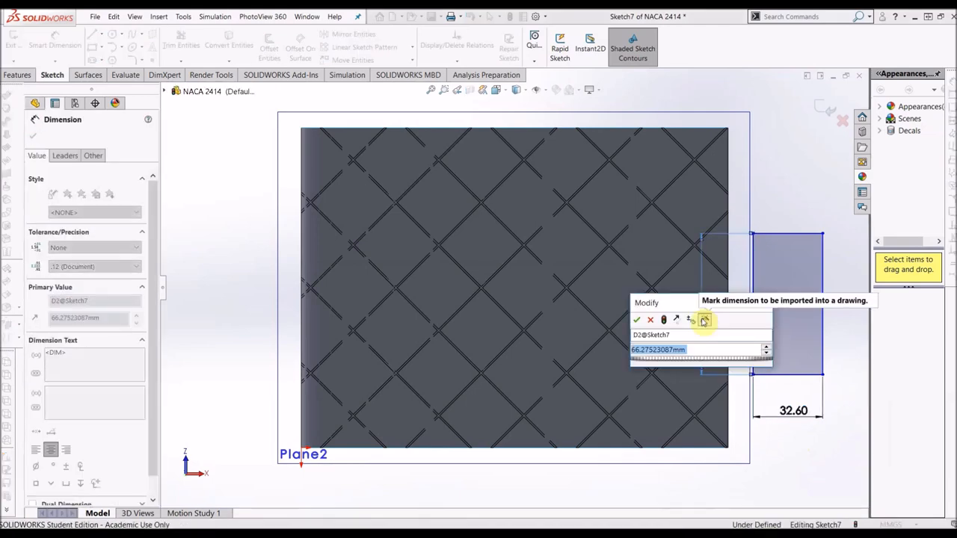
pyautogui.click(637, 320)
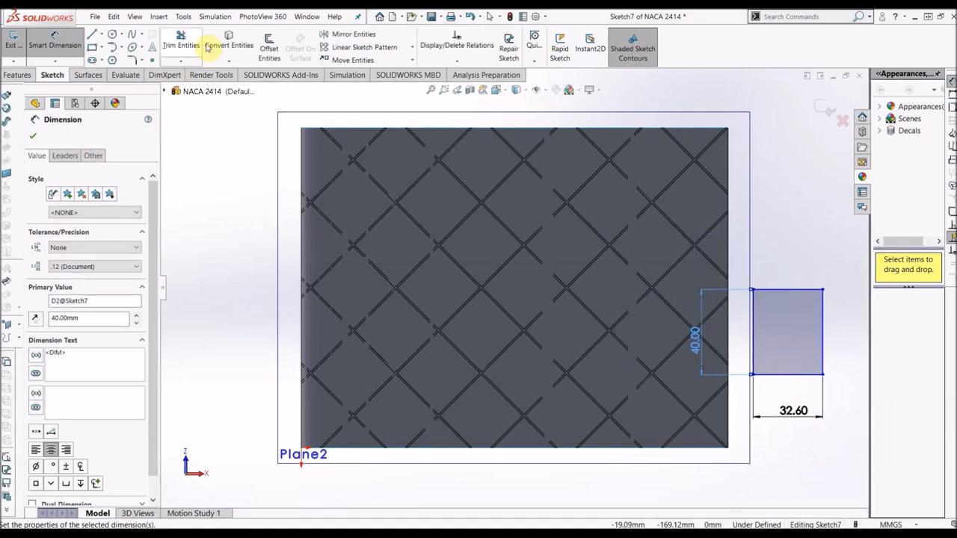
pyautogui.click(93, 34)
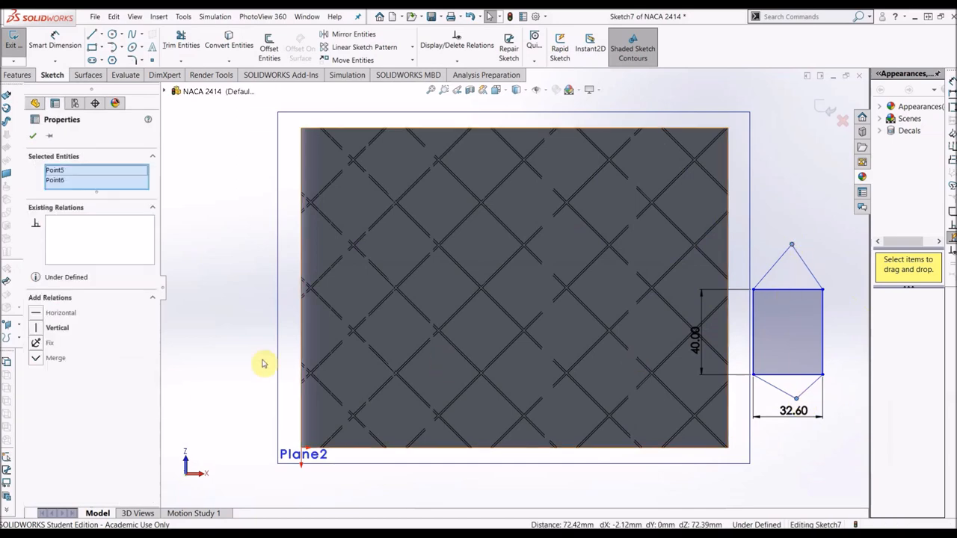
# - Add a Vertical relation between the two triangular cap tip points
pyautogui.click(57, 328)
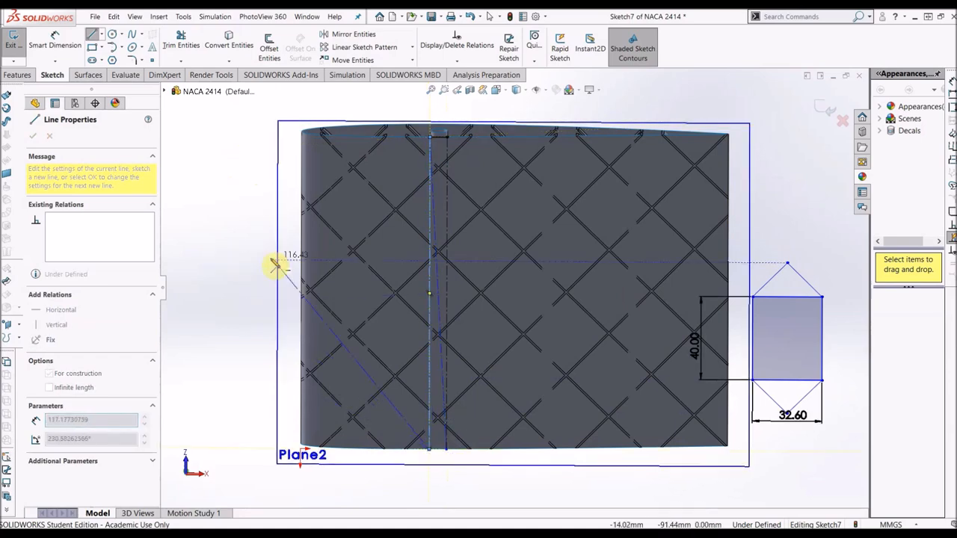
# - End the line and drag the bottom and top tip points into place
pyautogui.rightClick(64, 383)
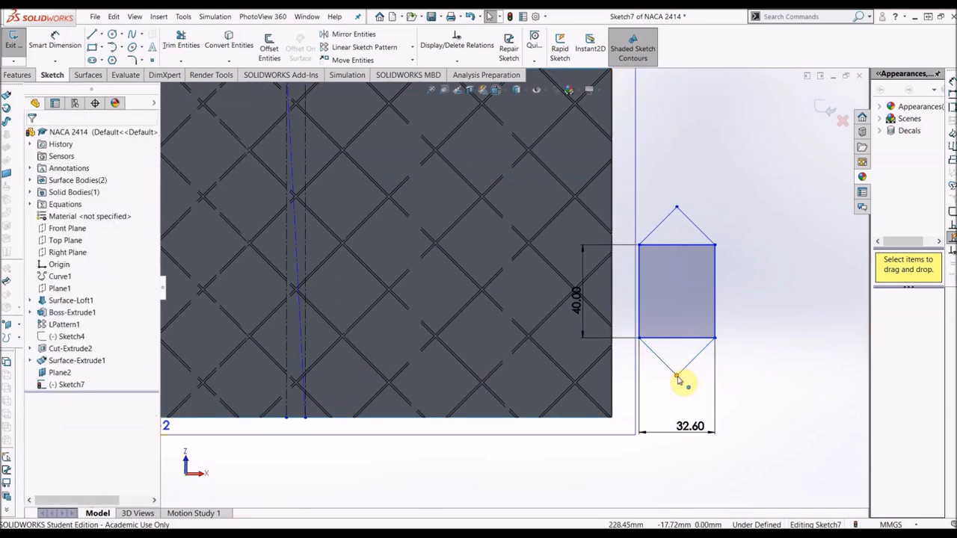
pyautogui.click(677, 376)
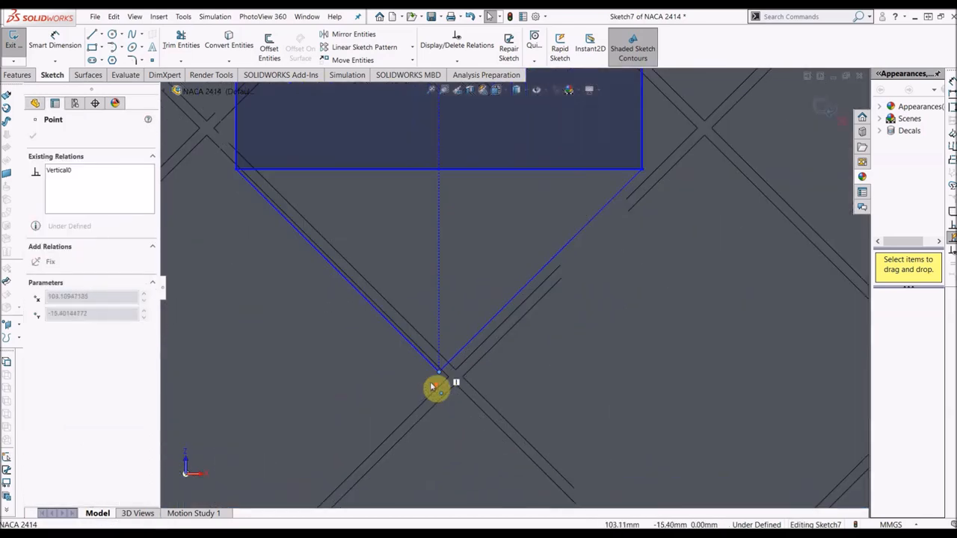
pyautogui.moveTo(437, 385); pyautogui.dragTo(460, 372)
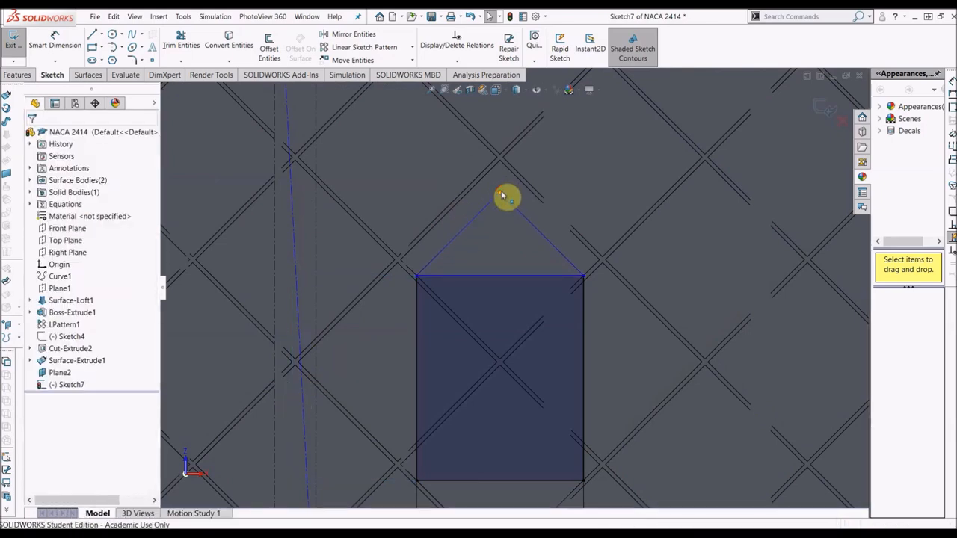
pyautogui.click(507, 196)
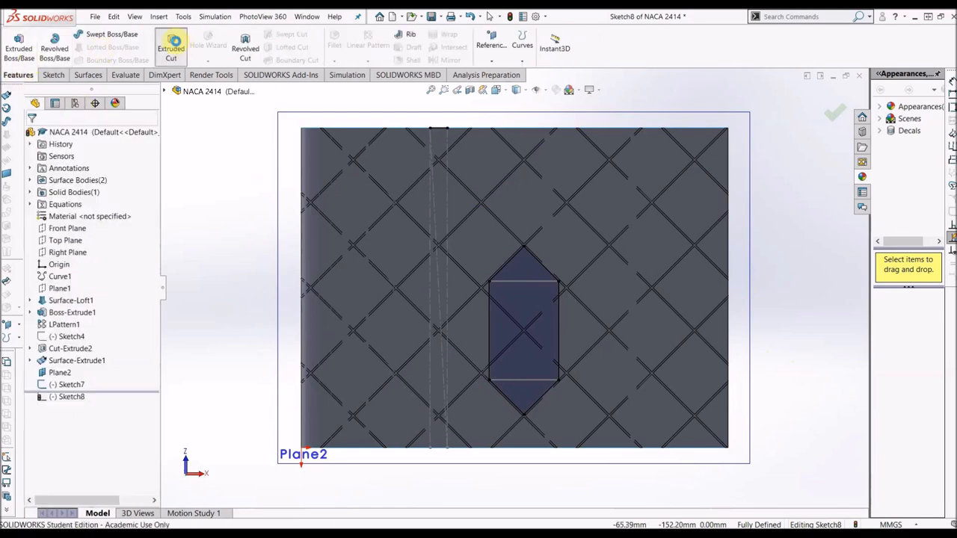
# - Extruded-cut the pointed servo outline 15 mm deep, blind, into the wing infill
pyautogui.click(171, 48)
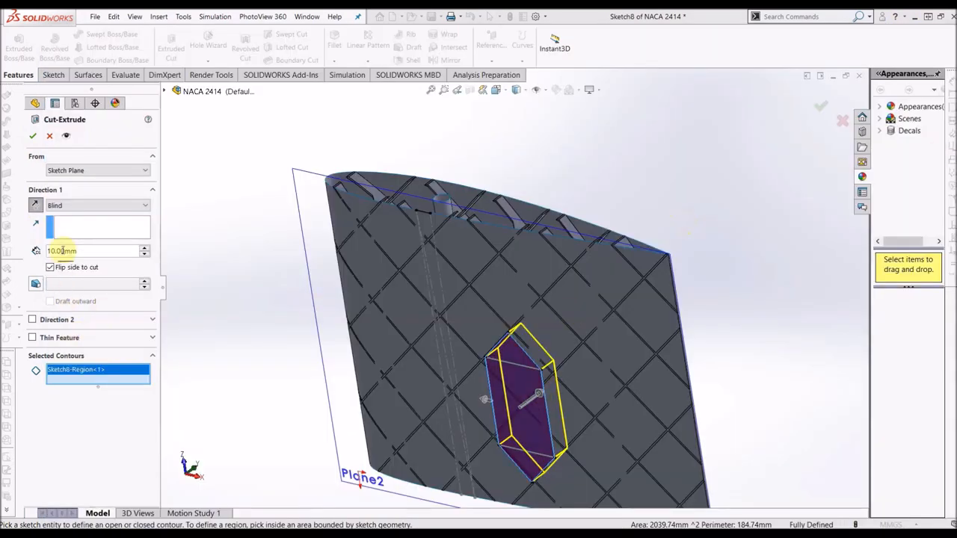
pyautogui.write('15.00mm')
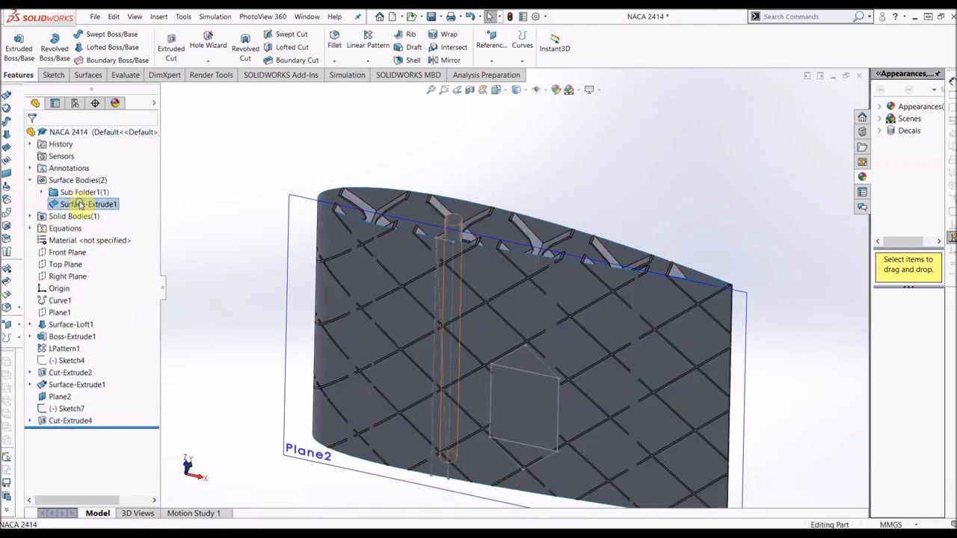
# - Start Sketch9 on Plane2 via the Surface-Extrude1 context menu
pyautogui.rightClick(88, 204)
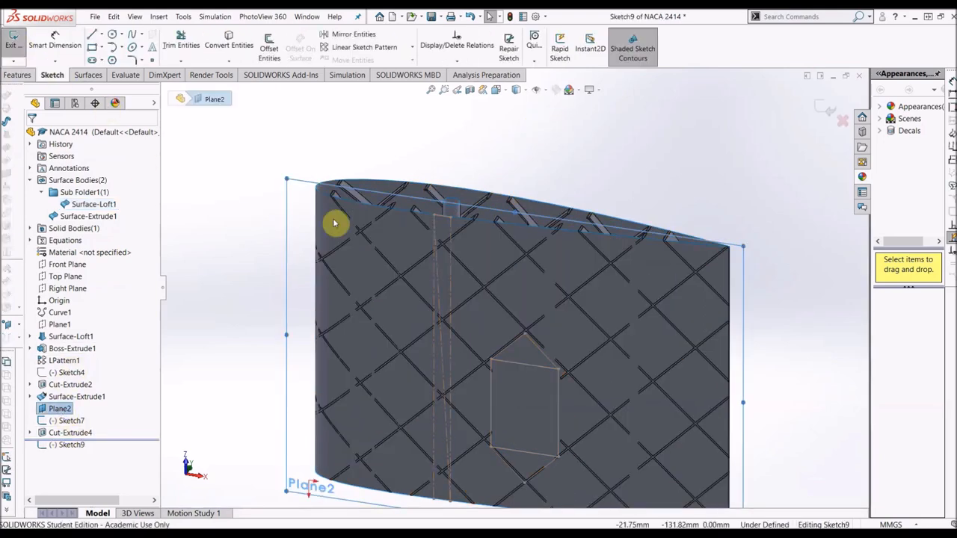
# - Convert the pocket edges and extrude them 15 mm blind as Boss-Extrude2
pyautogui.click(70, 432)
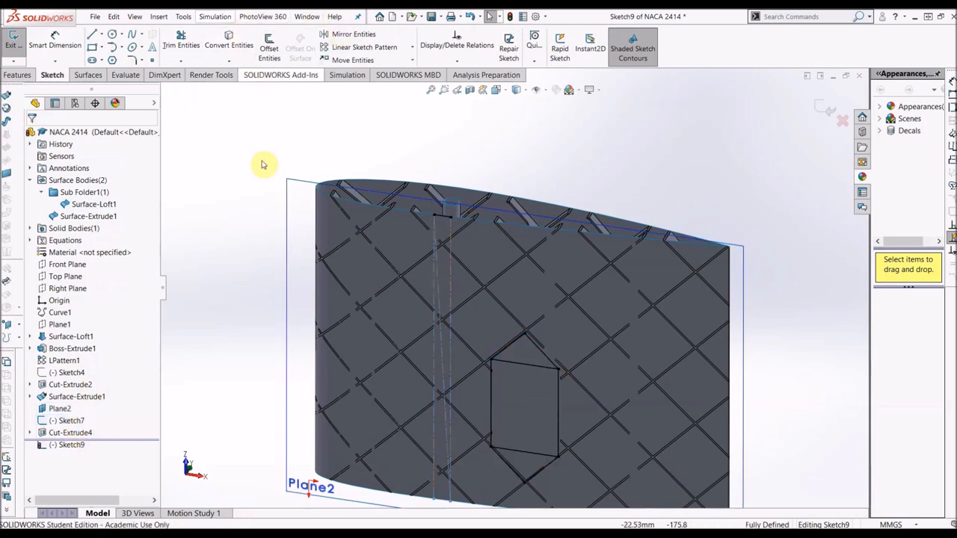
pyautogui.click(181, 39)
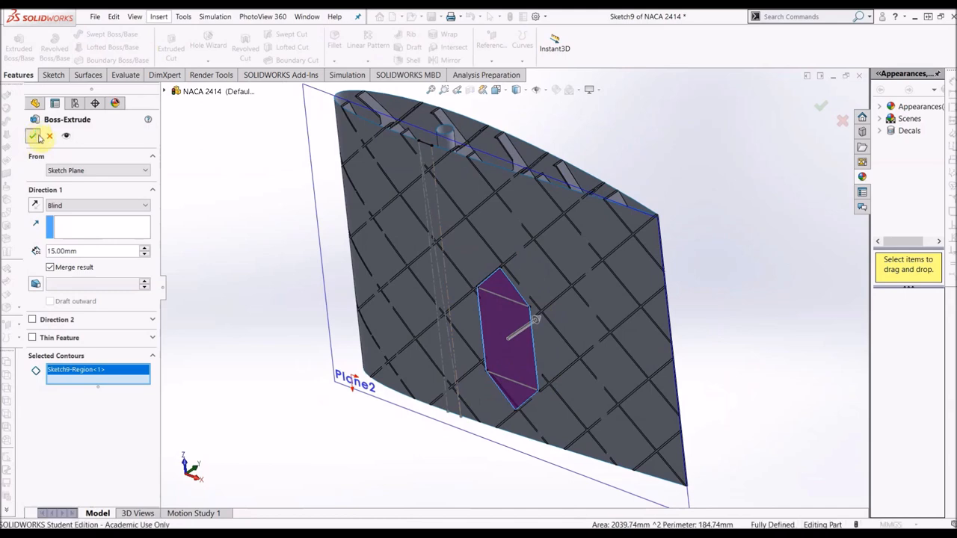
pyautogui.click(34, 136)
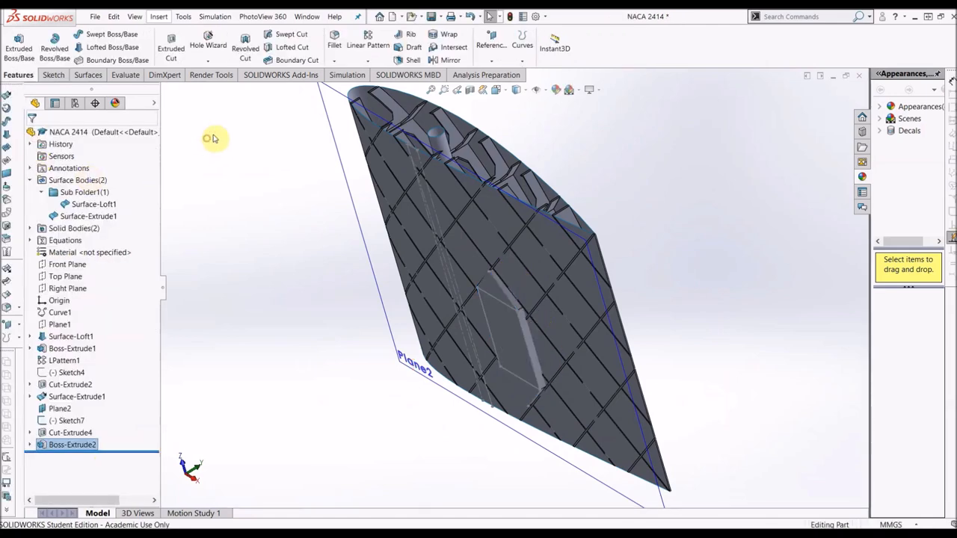
# - Trim the skin with Boss-Extrude2 as the tool, removing the patch inside the pocket
pyautogui.click(86, 74)
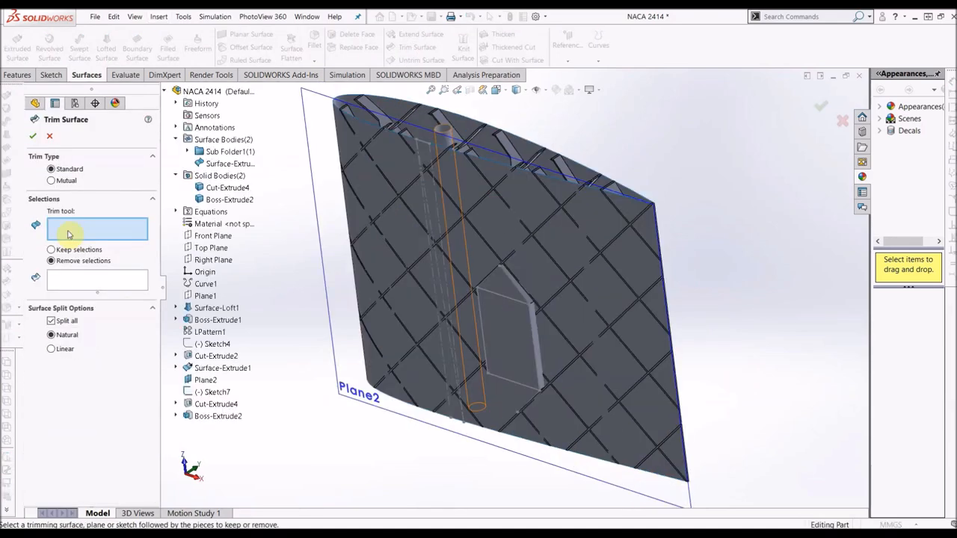
pyautogui.click(217, 417)
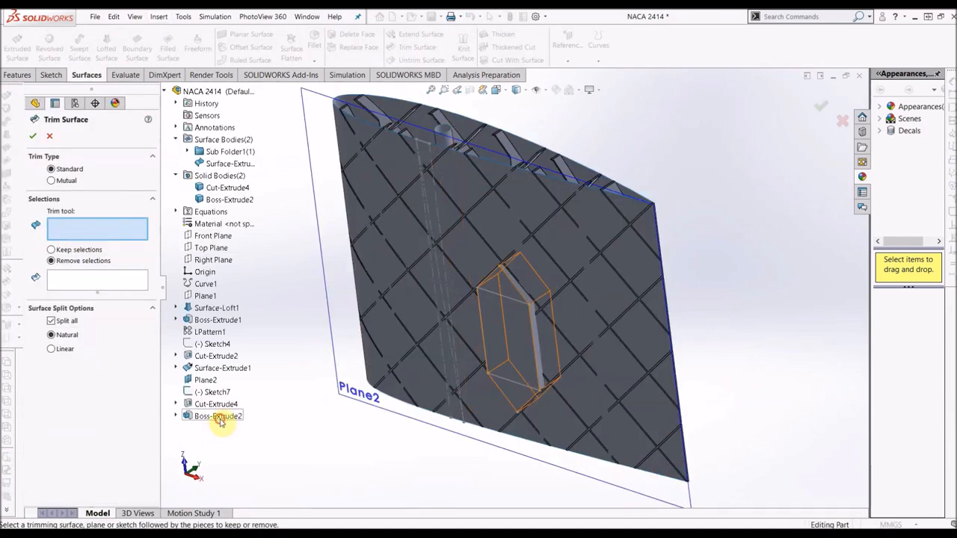
pyautogui.click(217, 416)
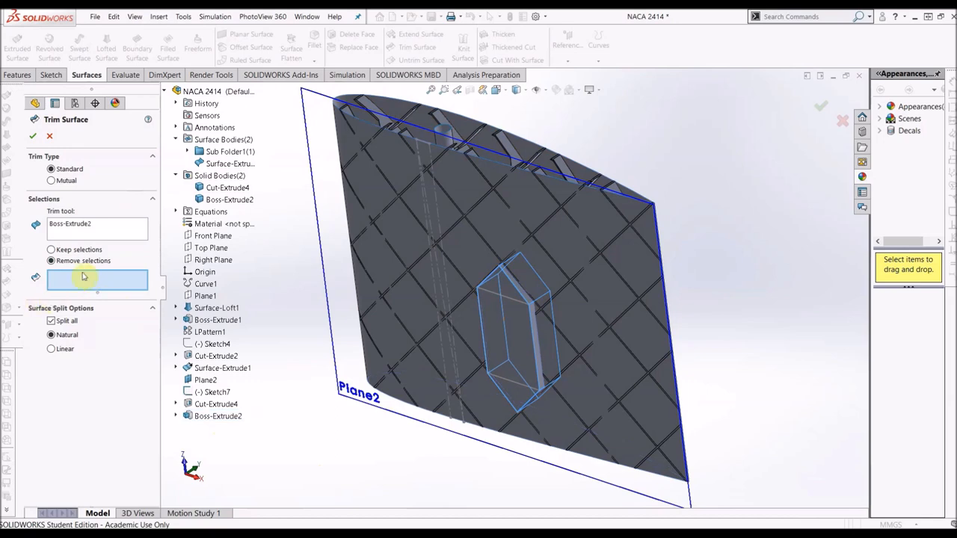
pyautogui.click(51, 250)
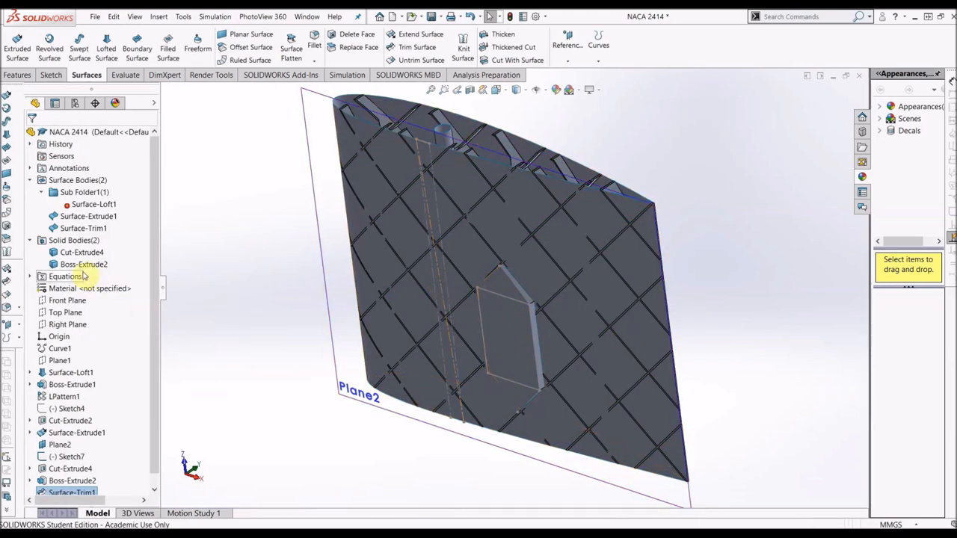
# - Start Sketch10 on Plane2 and convert the servo pocket edges into it
pyautogui.rightClick(84, 264)
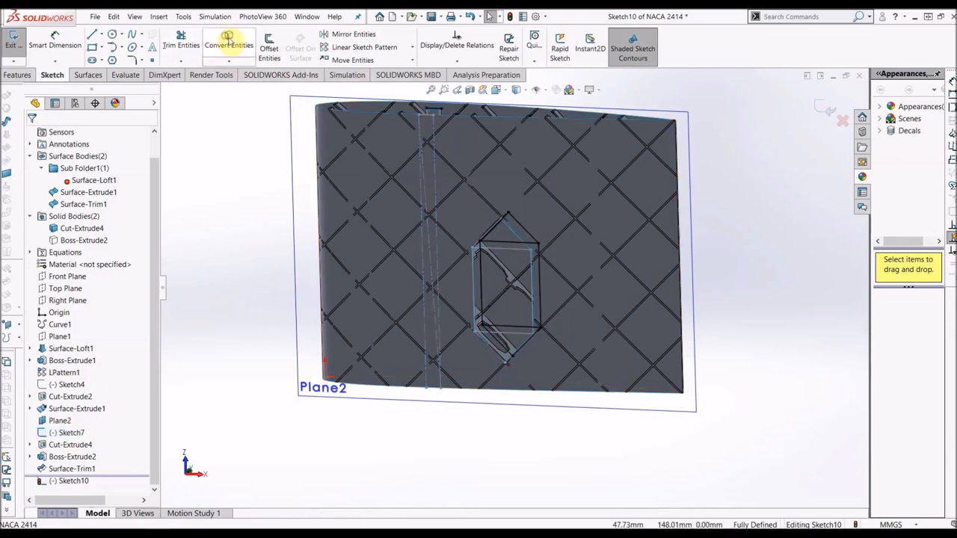
pyautogui.click(181, 39)
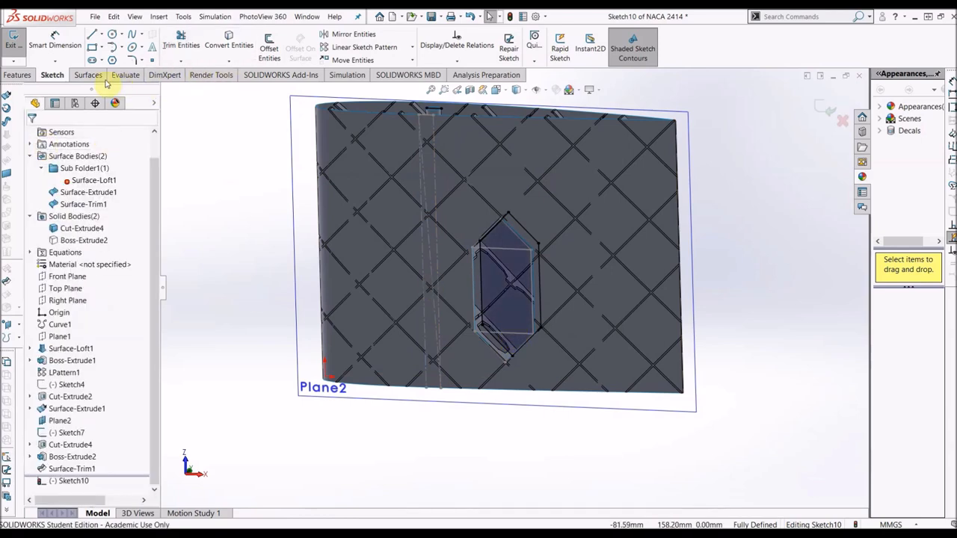
pyautogui.click(85, 75)
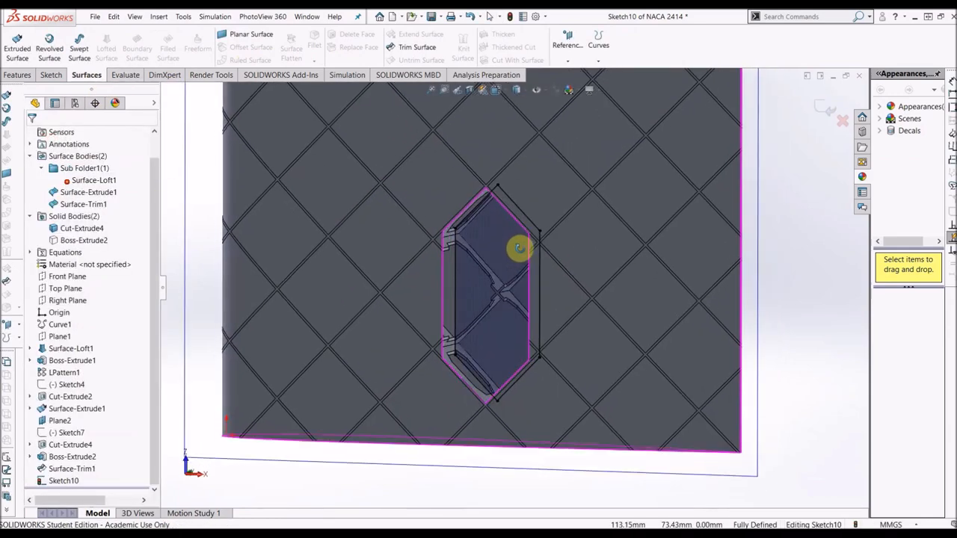
# - Create Surface-Plane2, a planar surface filling the Sketch10 servo pocket outline
pyautogui.click(251, 37)
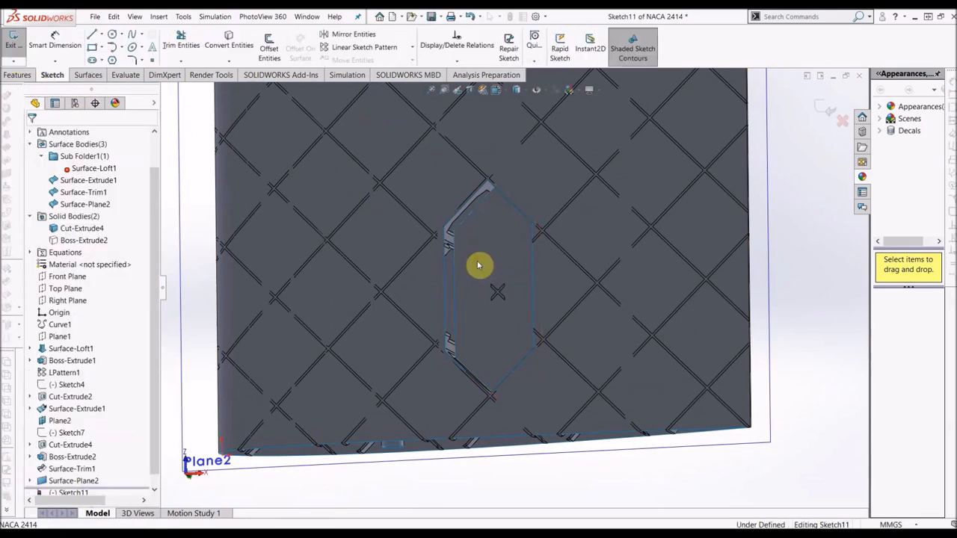
# - Project the pocket outline into Sketch11 and extrude it as a 15 mm blind surface
pyautogui.click(216, 45)
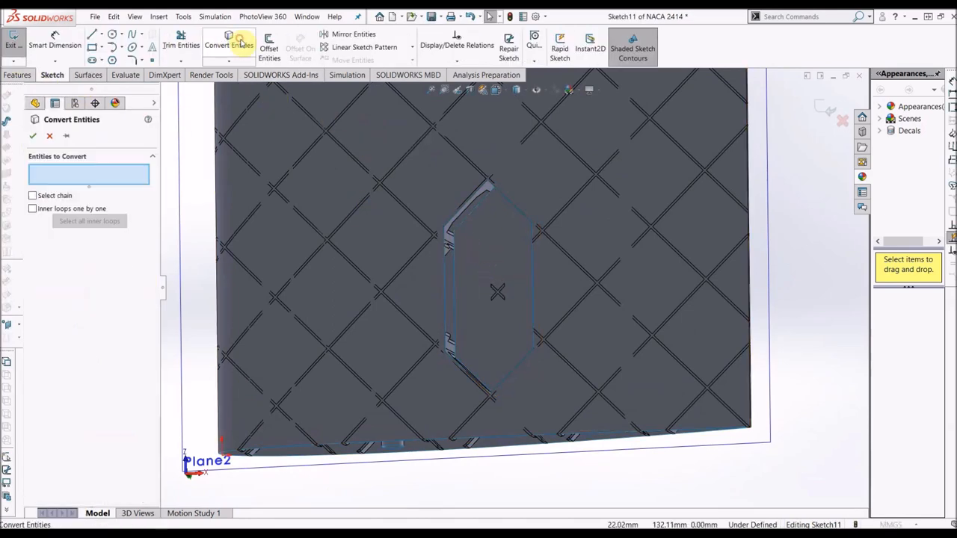
pyautogui.click(493, 197)
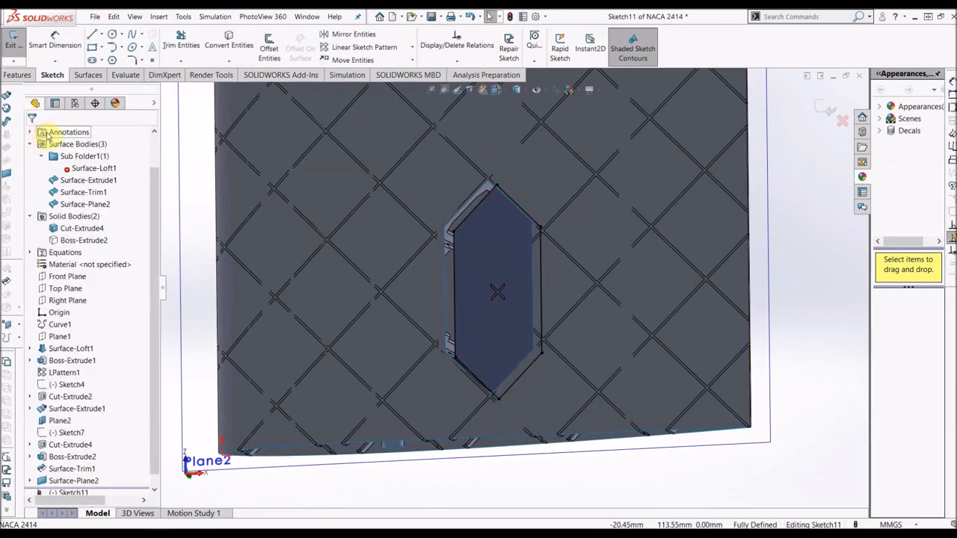
pyautogui.click(86, 75)
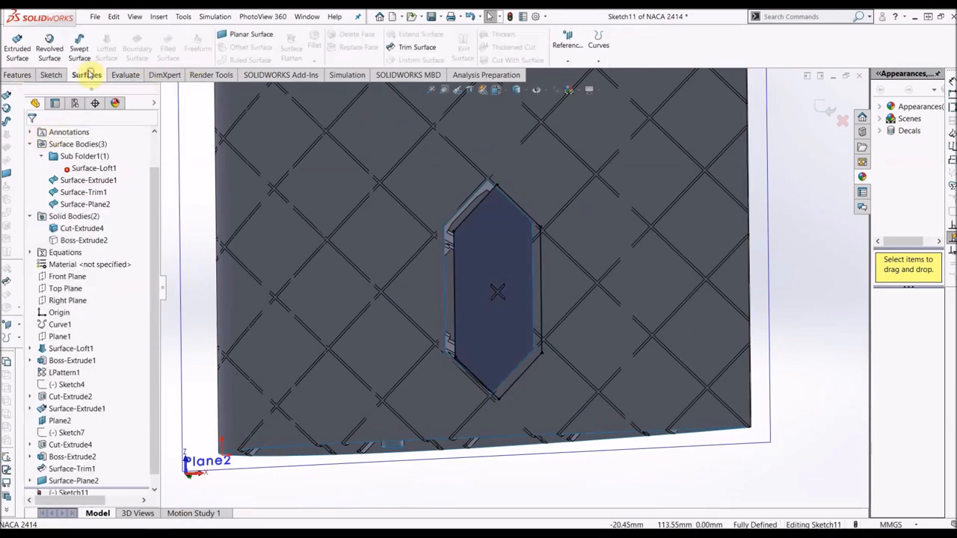
pyautogui.click(17, 43)
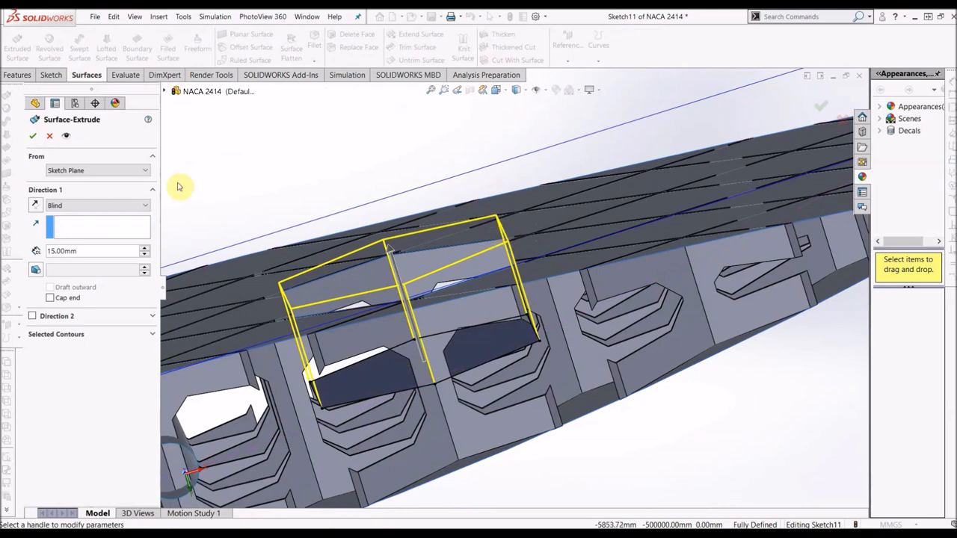
pyautogui.click(93, 206)
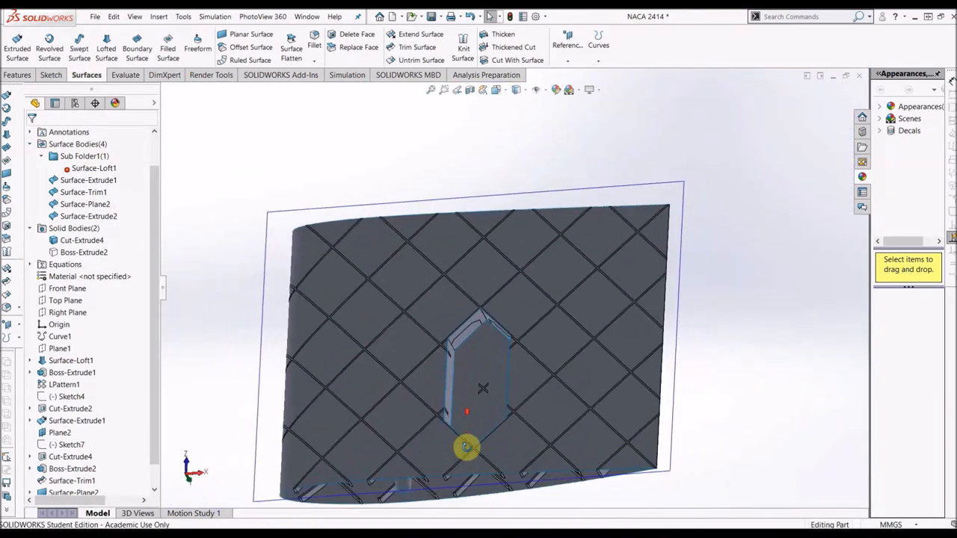
# - Insert the Cut-Extrude4 infill body into a new part and save it as STL
pyautogui.moveTo(468, 448); pyautogui.dragTo(437, 497)
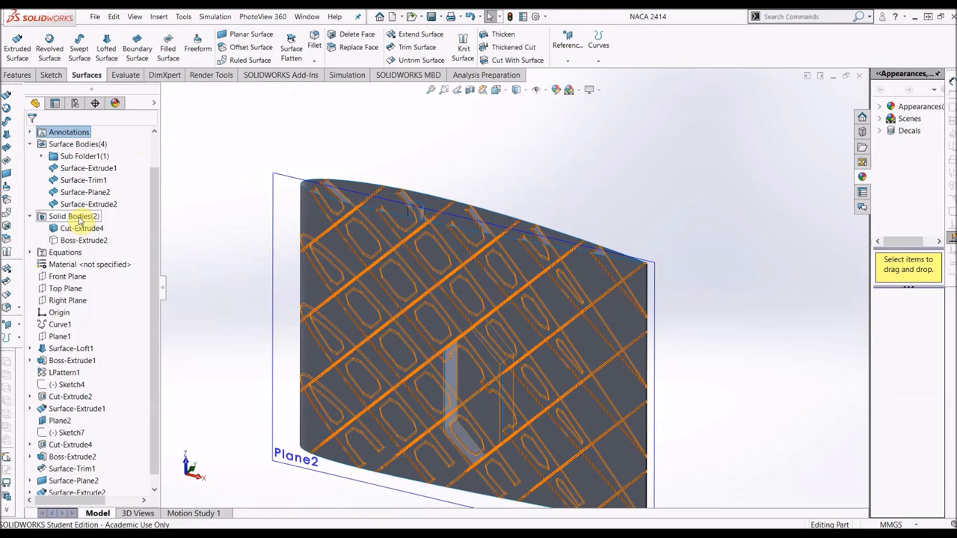
pyautogui.rightClick(81, 228)
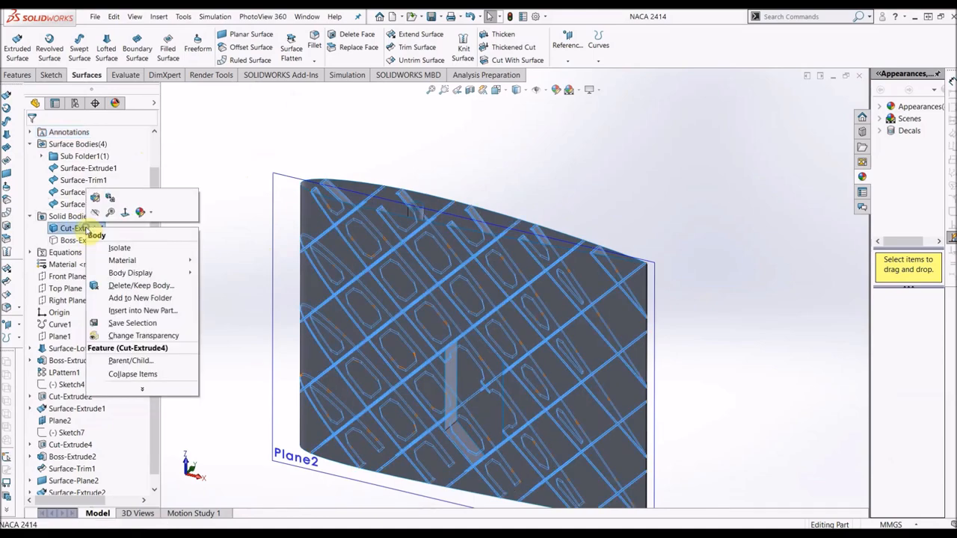
pyautogui.click(142, 311)
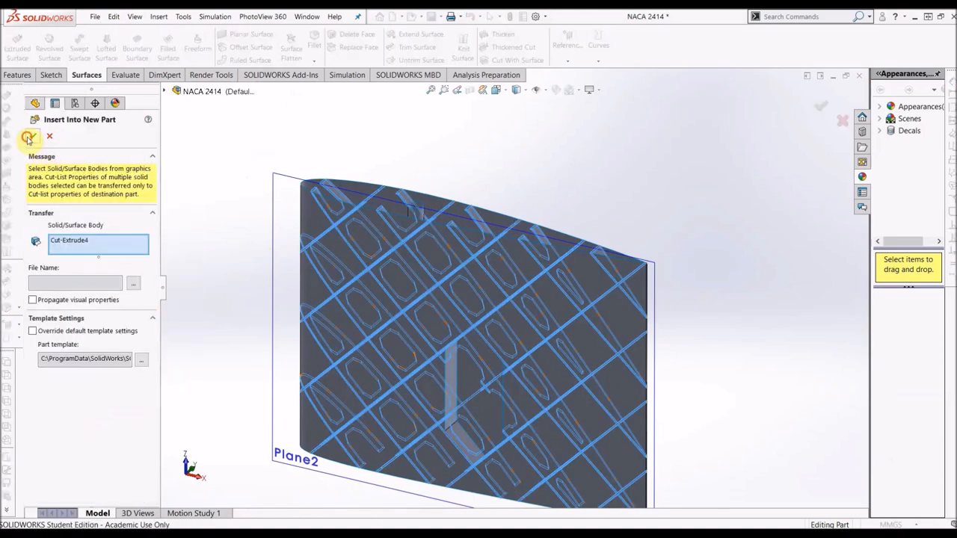
pyautogui.click(30, 136)
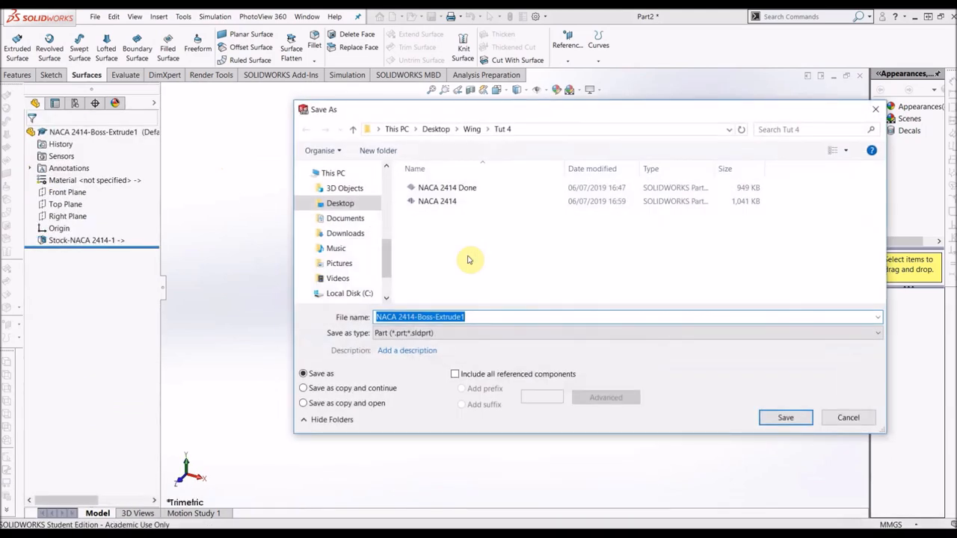
pyautogui.click(877, 332)
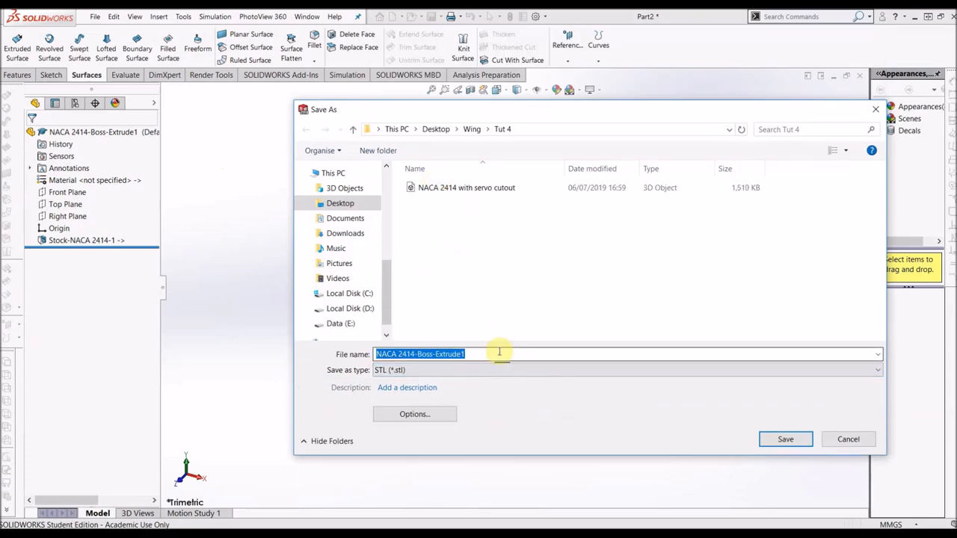
pyautogui.moveTo(785, 439)
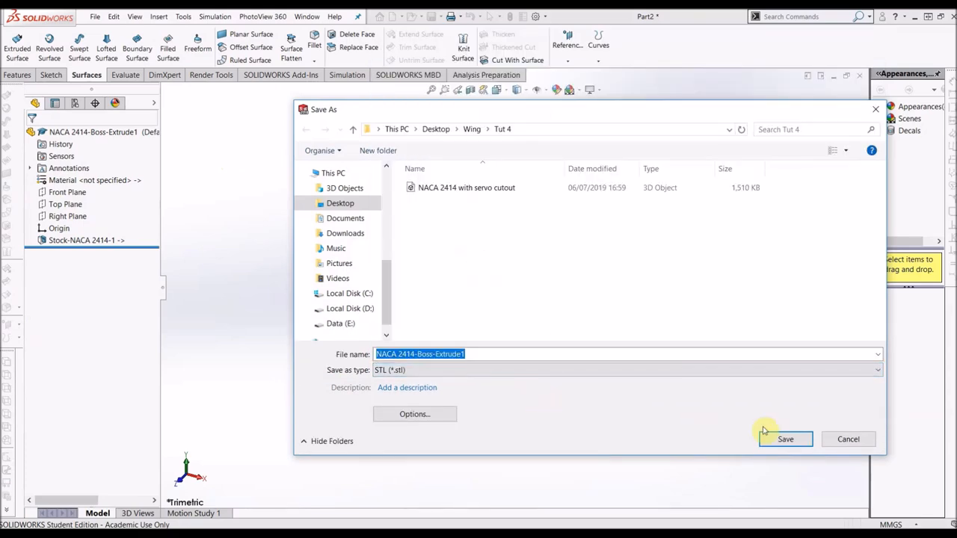
pyautogui.click(785, 439)
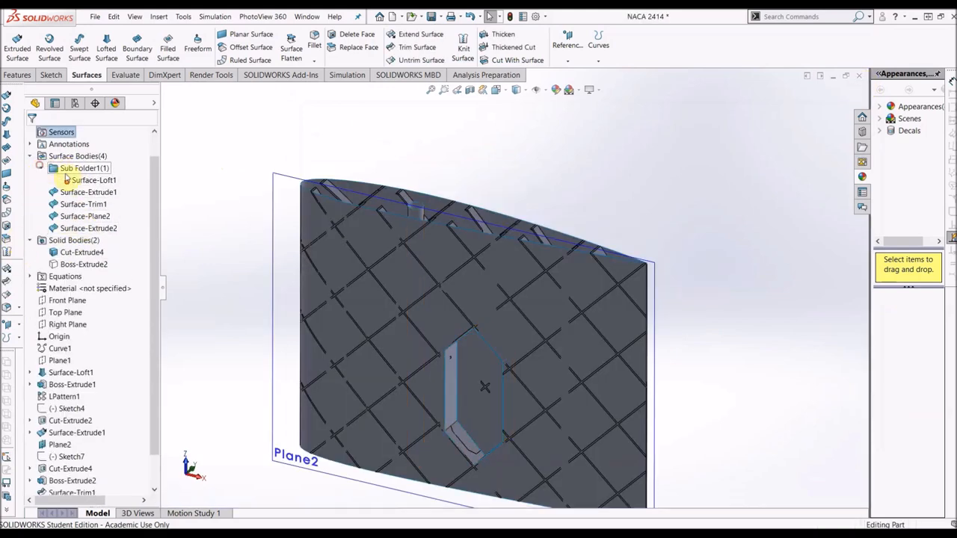
# - Send skin bodies Surface-Extrude1 through Surface-Extrude2 to a new part saved as STL
pyautogui.click(88, 216)
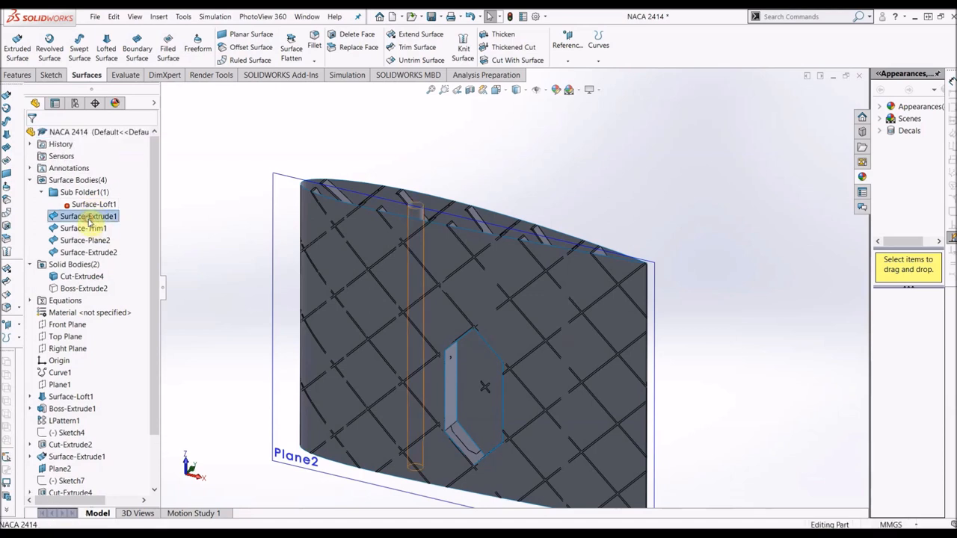
pyautogui.click(88, 252)
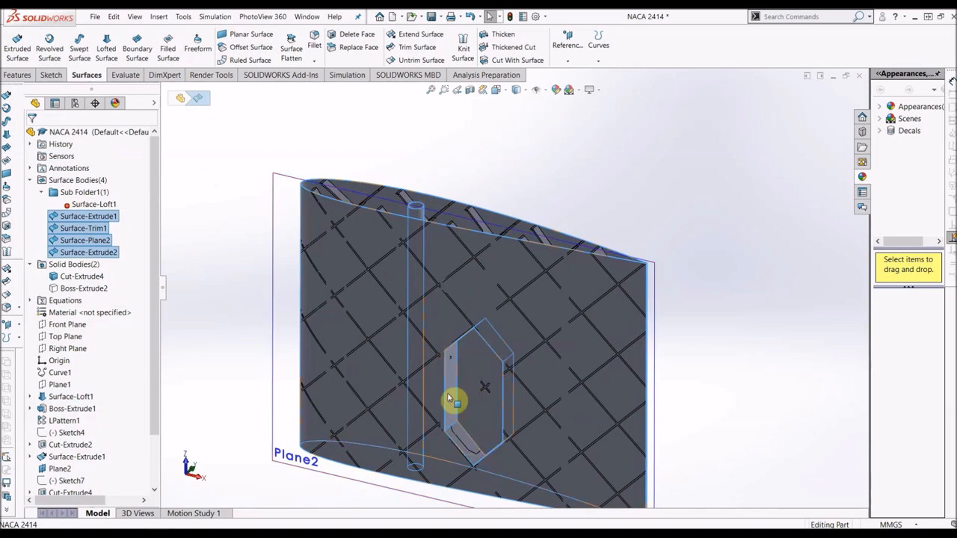
pyautogui.rightClick(88, 216)
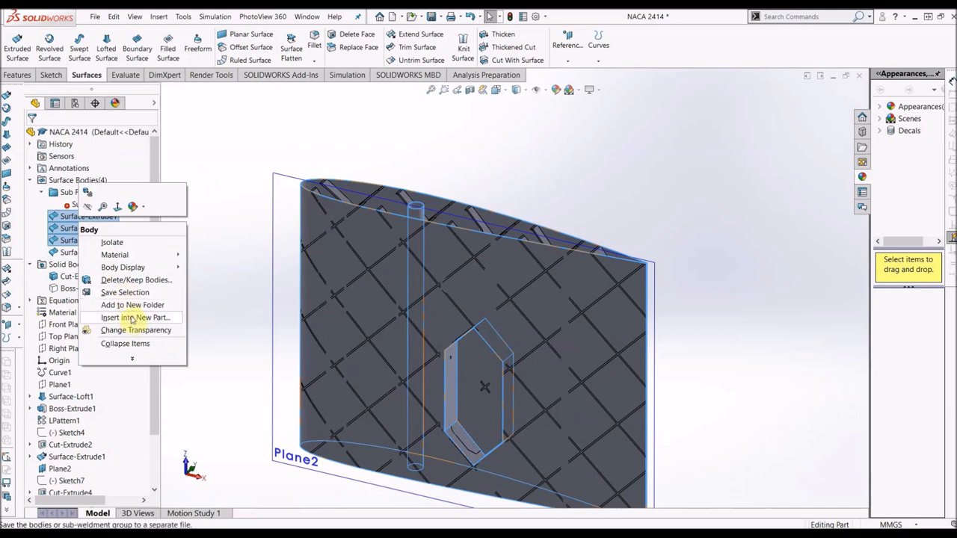
pyautogui.click(136, 317)
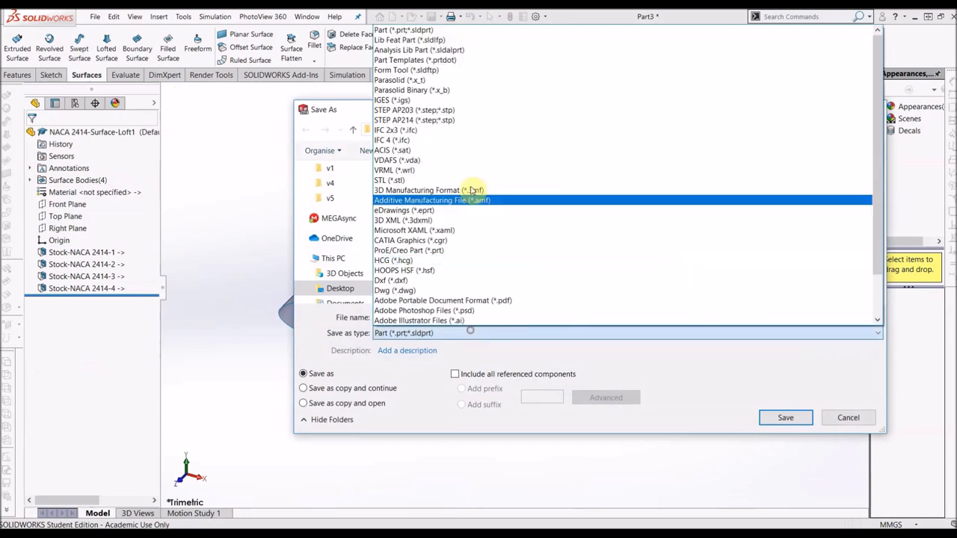
pyautogui.click(848, 418)
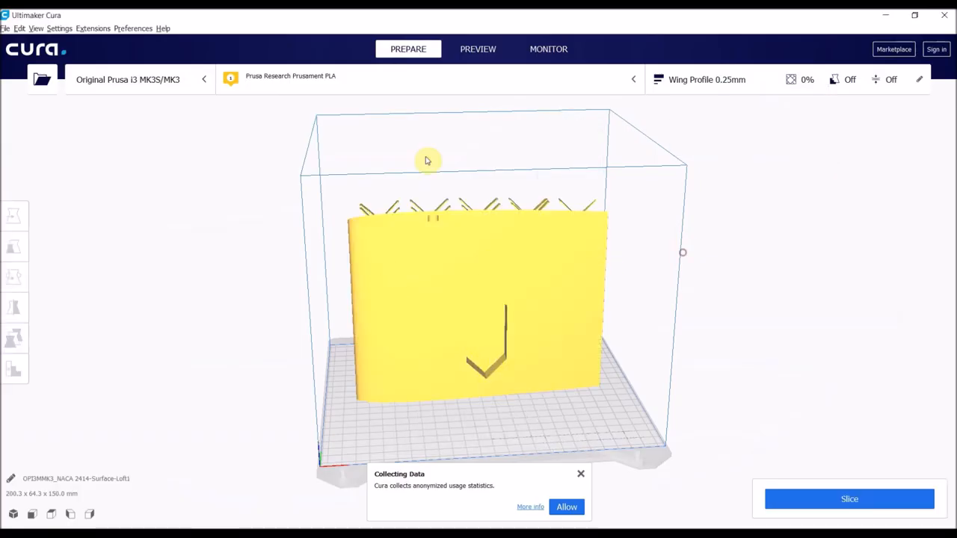
# - Move the wing skin to coordinate -36 on the build plate and start slicing
pyautogui.click(13, 216)
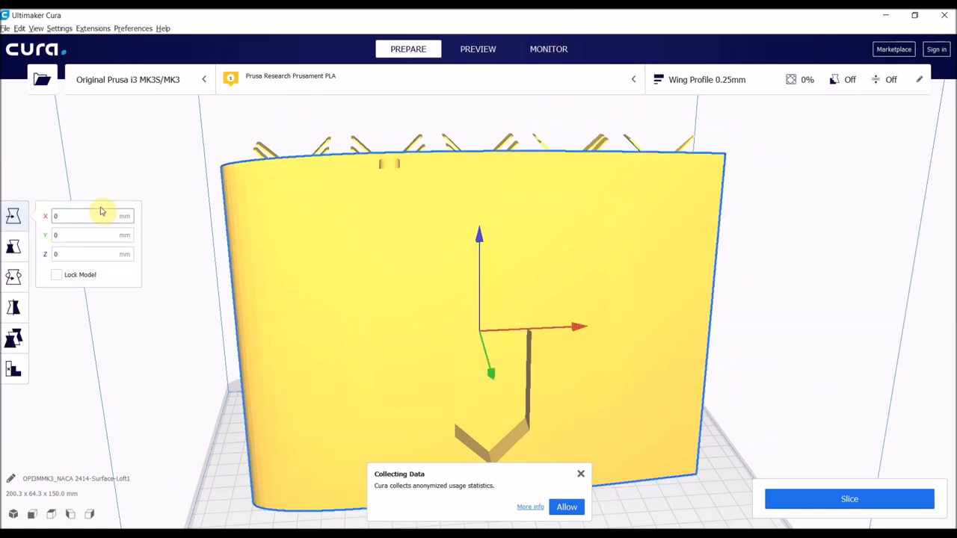
pyautogui.write('-36')
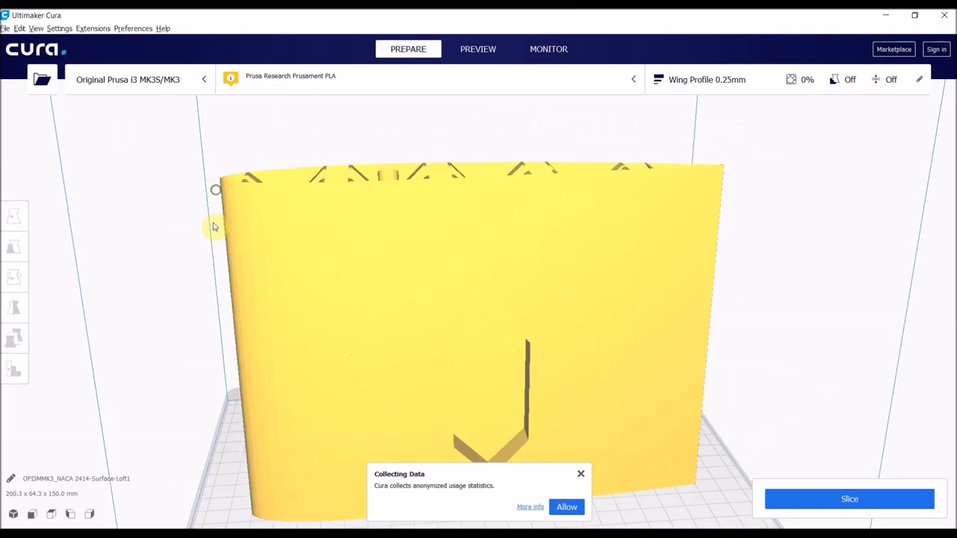
pyautogui.click(14, 216)
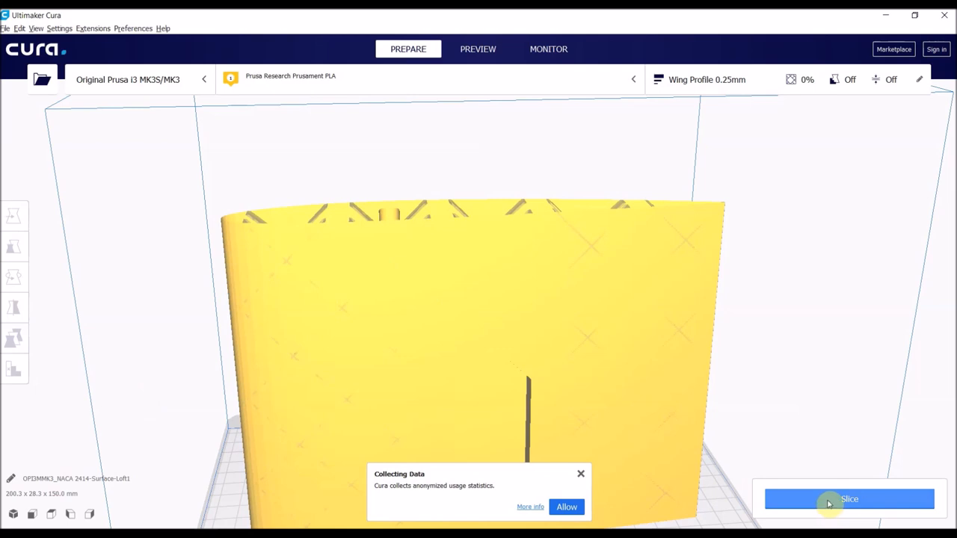
pyautogui.click(849, 499)
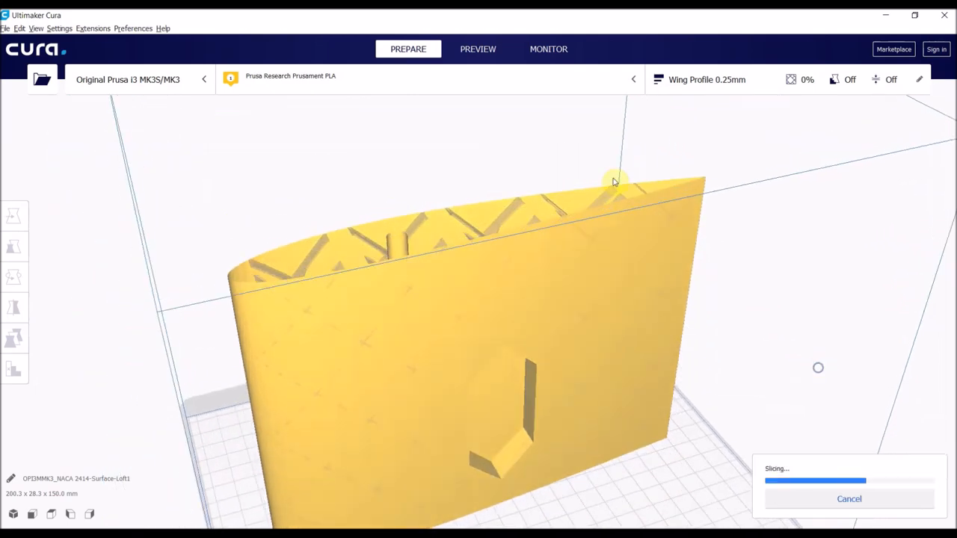
pyautogui.click(478, 48)
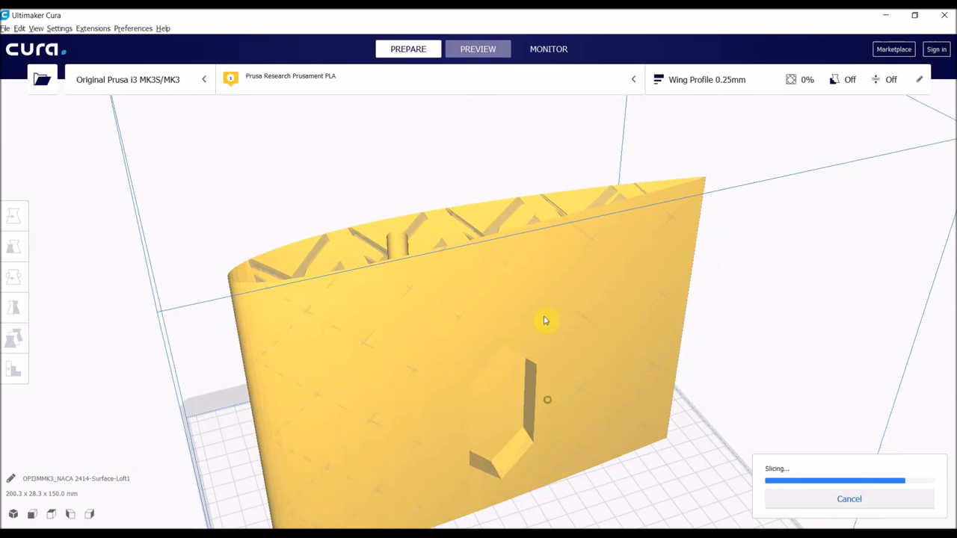